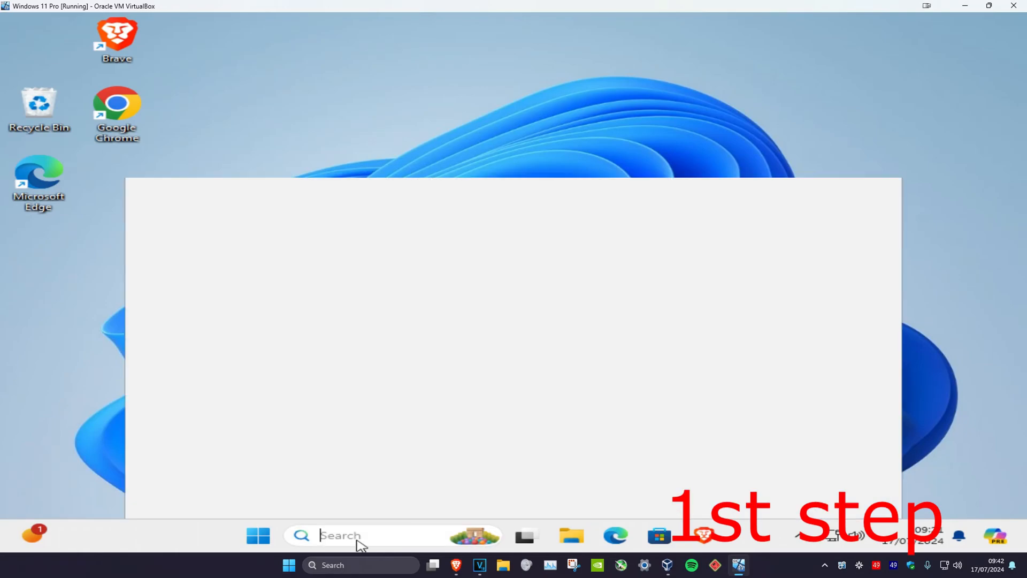
Step: Launch Registry Editor from Windows Search by searching 'reg'
type("reg")
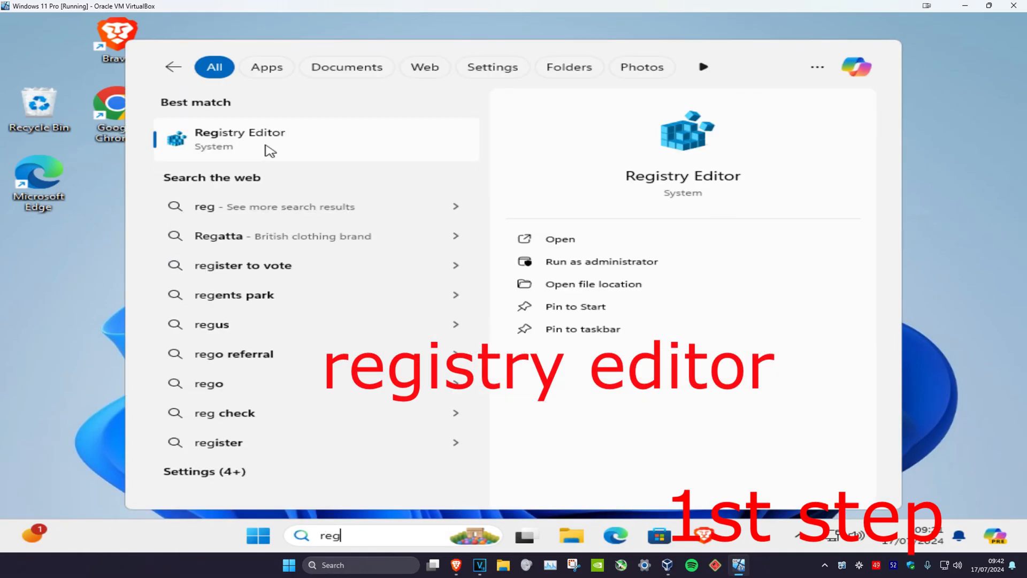
left_click(240, 139)
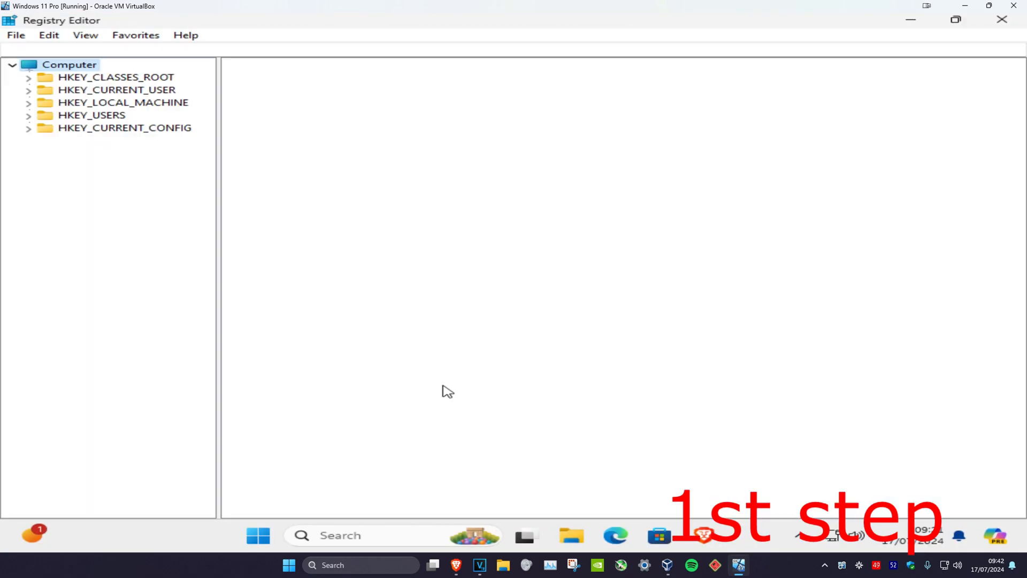
Step: Export the whole registry from the Computer root to a backup file named 'reg ba'
left_click(66, 64)
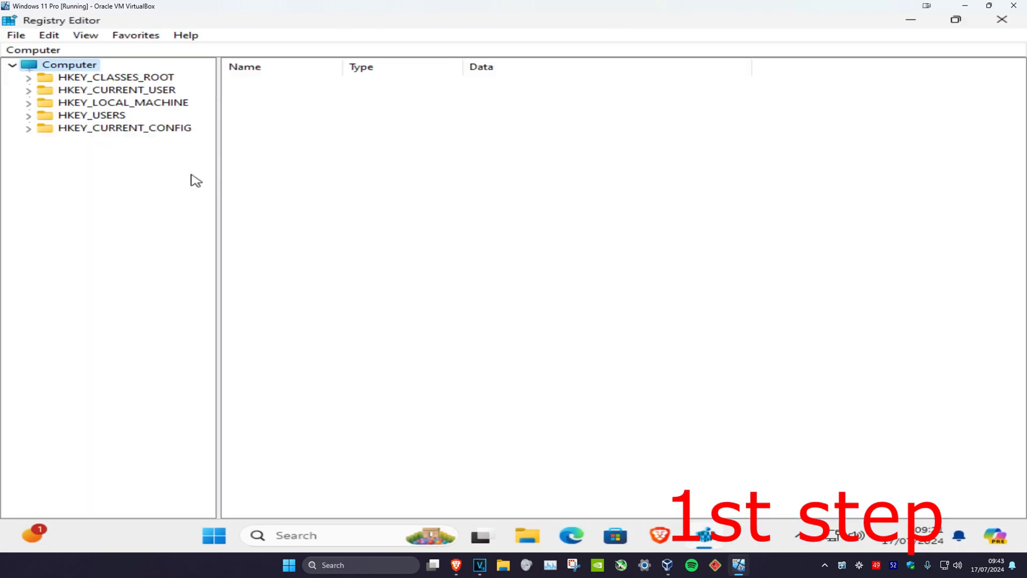
left_click(15, 34)
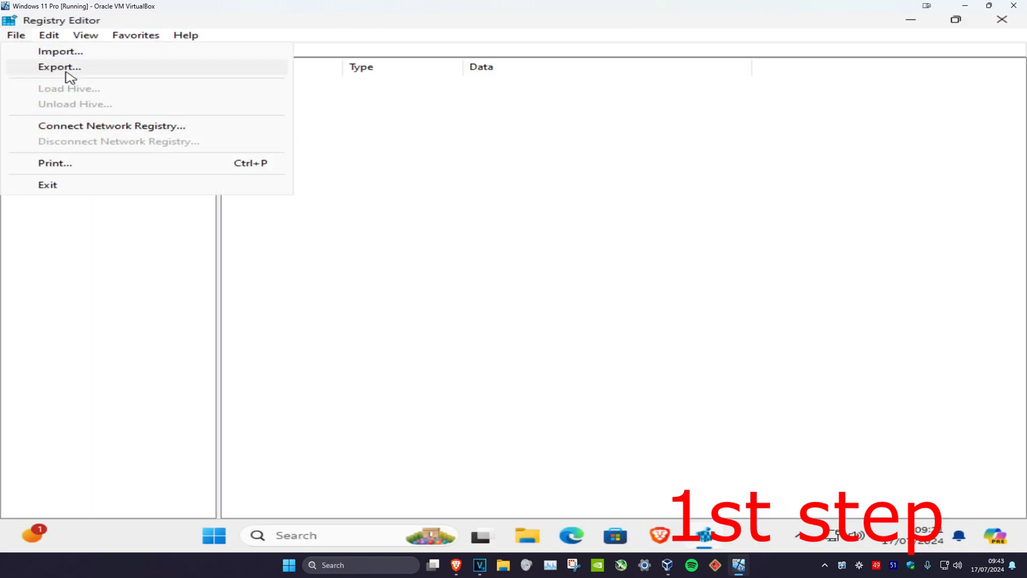
left_click(54, 66)
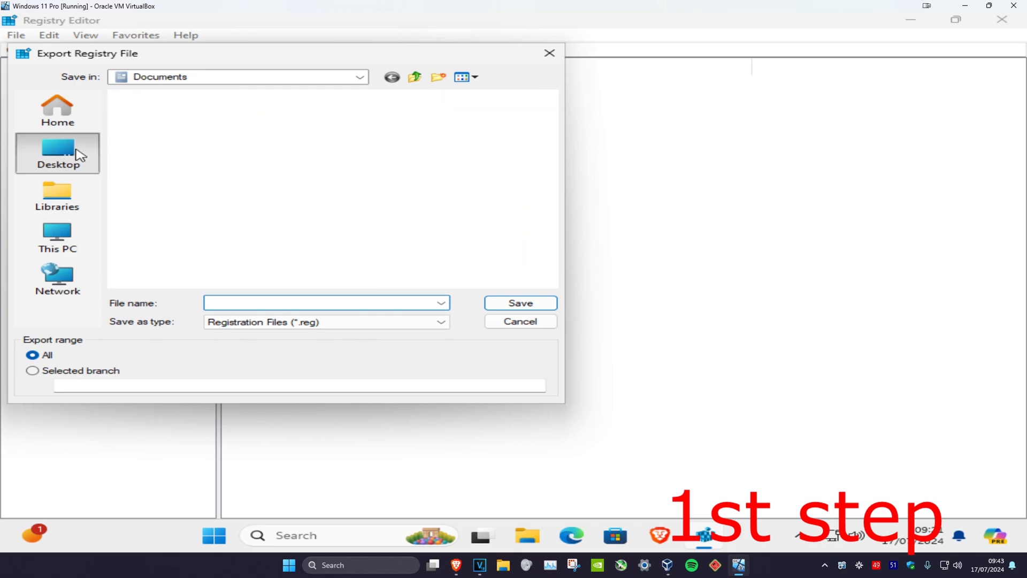
type("reg ba")
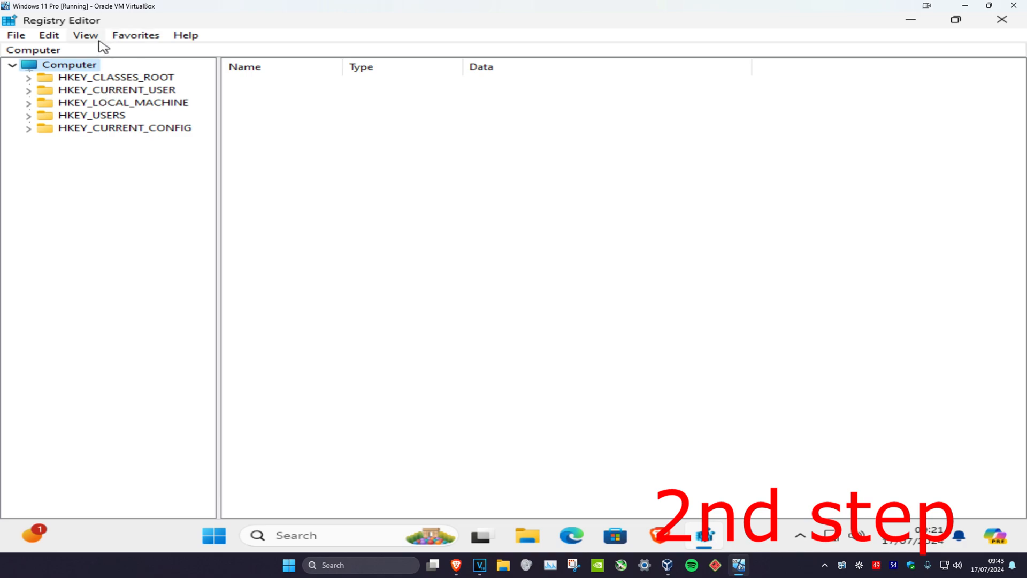
Step: Navigate HKEY_CURRENT_USER\Software\Microsoft\...\Explorer and select the User Shell Folders key
left_click(117, 89)
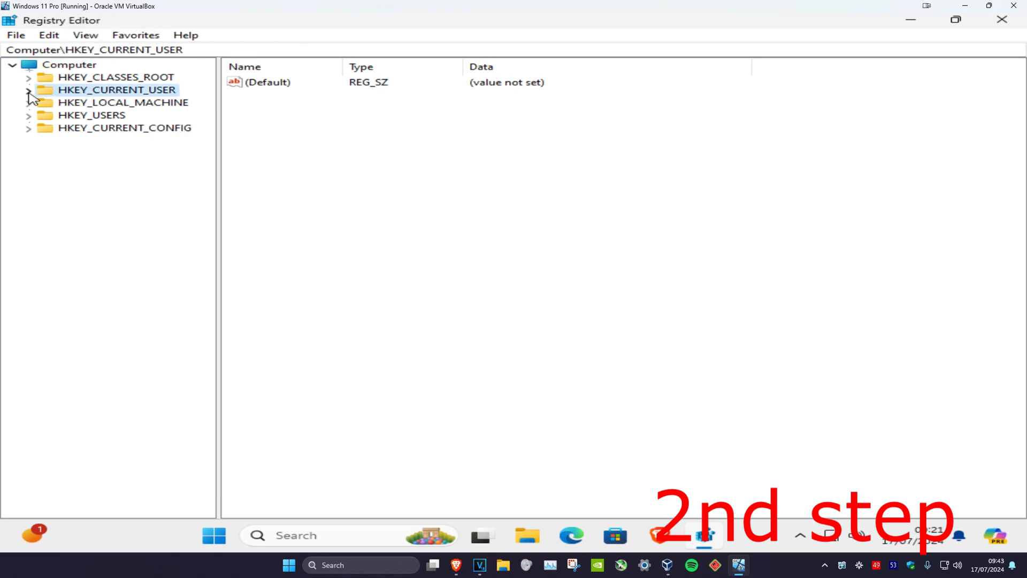
left_click(29, 90)
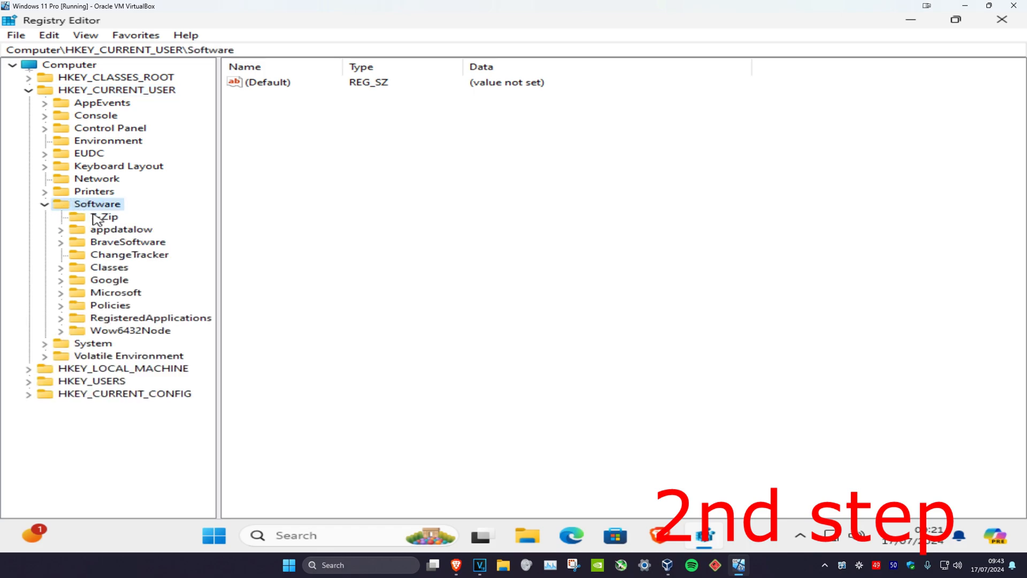
double_click(115, 292)
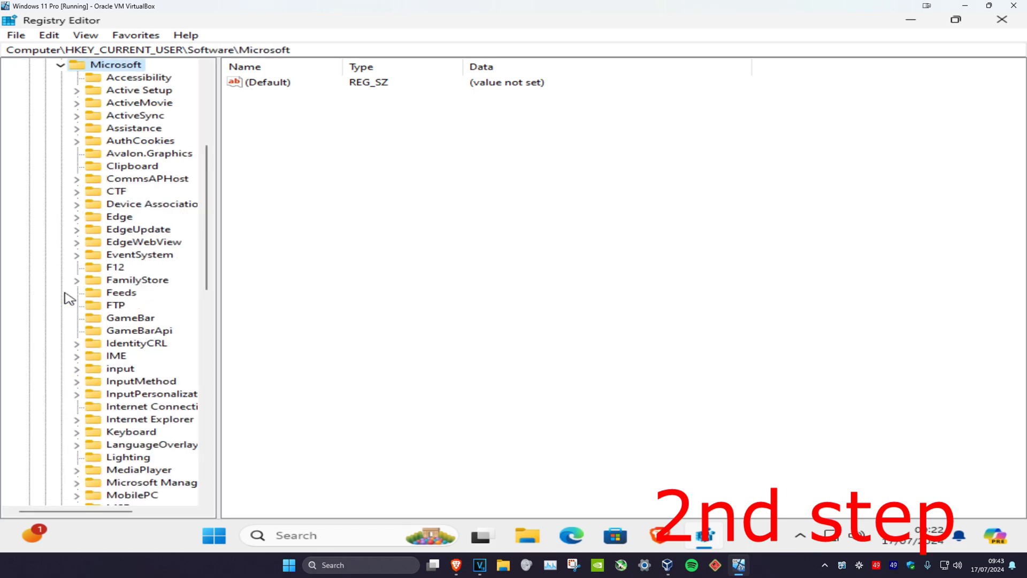
scroll("down", 3)
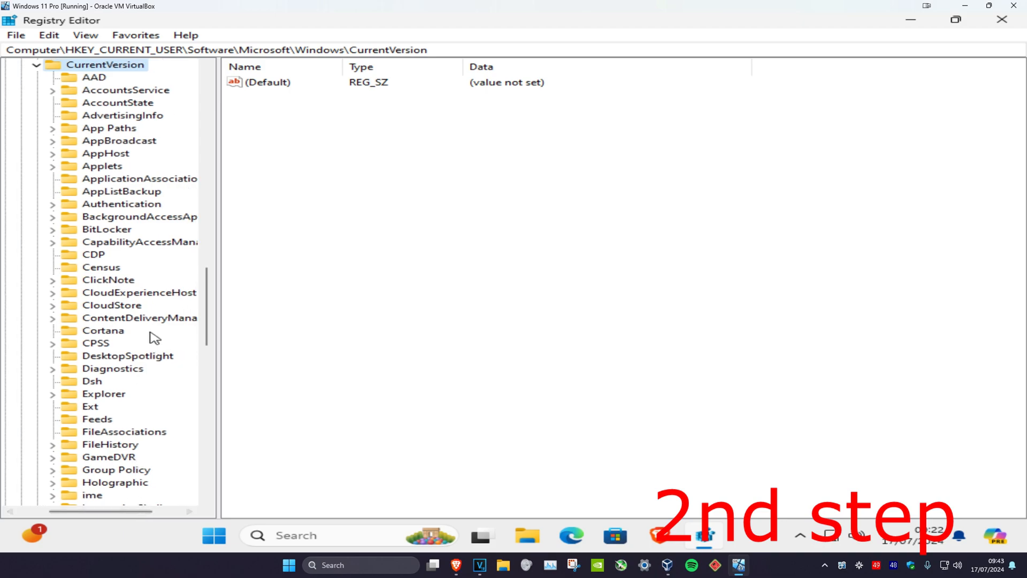
scroll("down", 3)
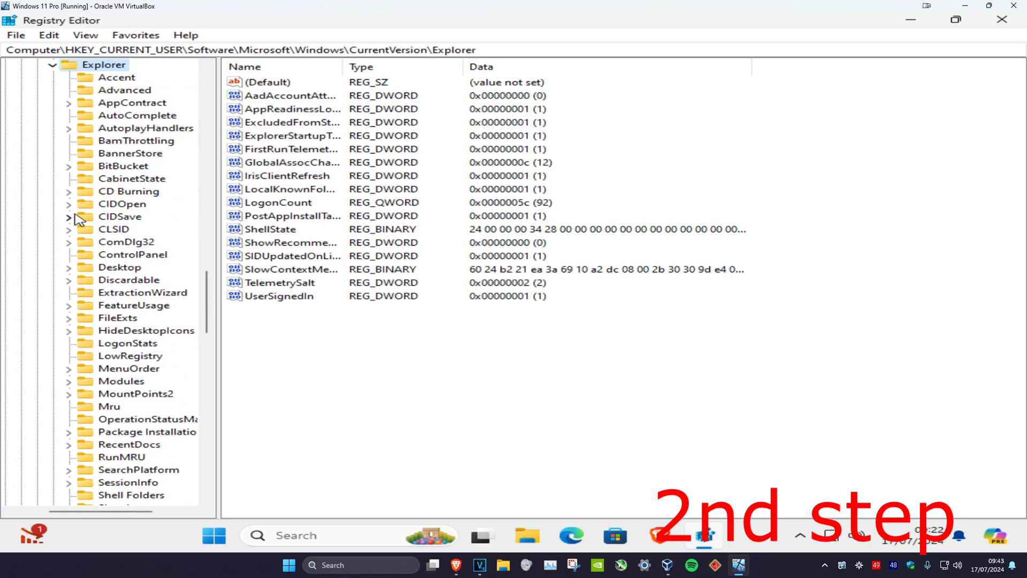
scroll("down", 3)
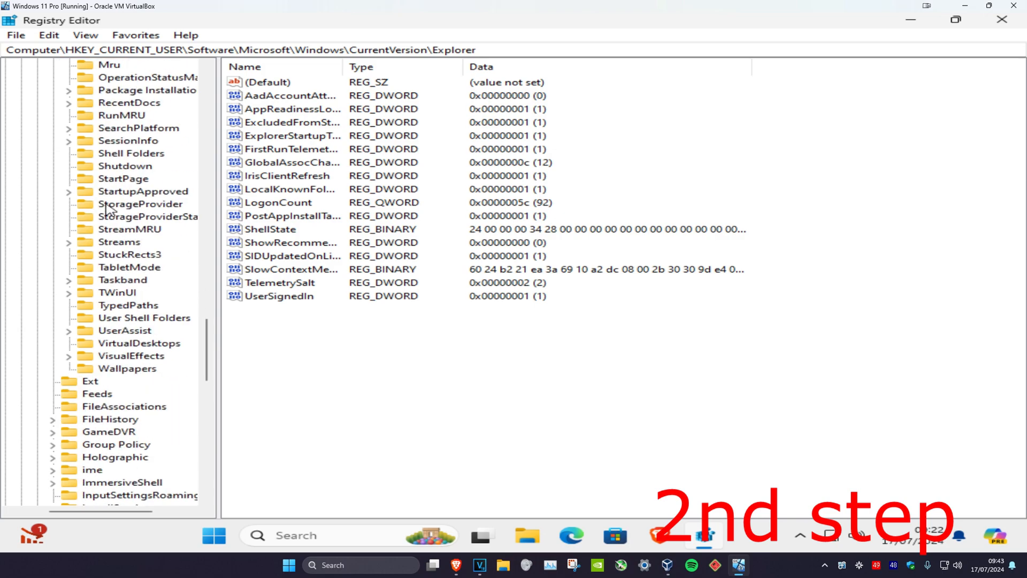
scroll("down", 3)
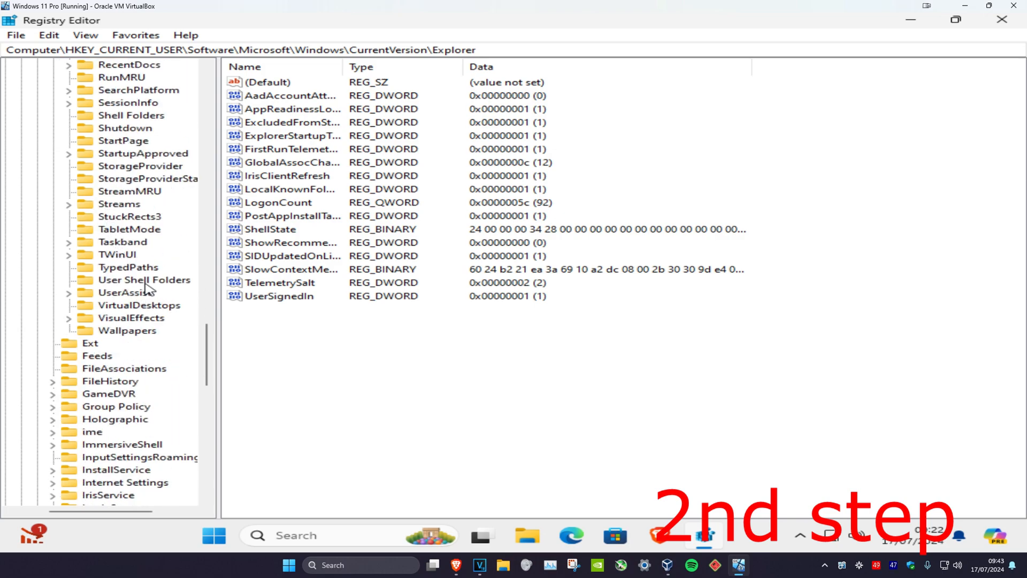
left_click(143, 280)
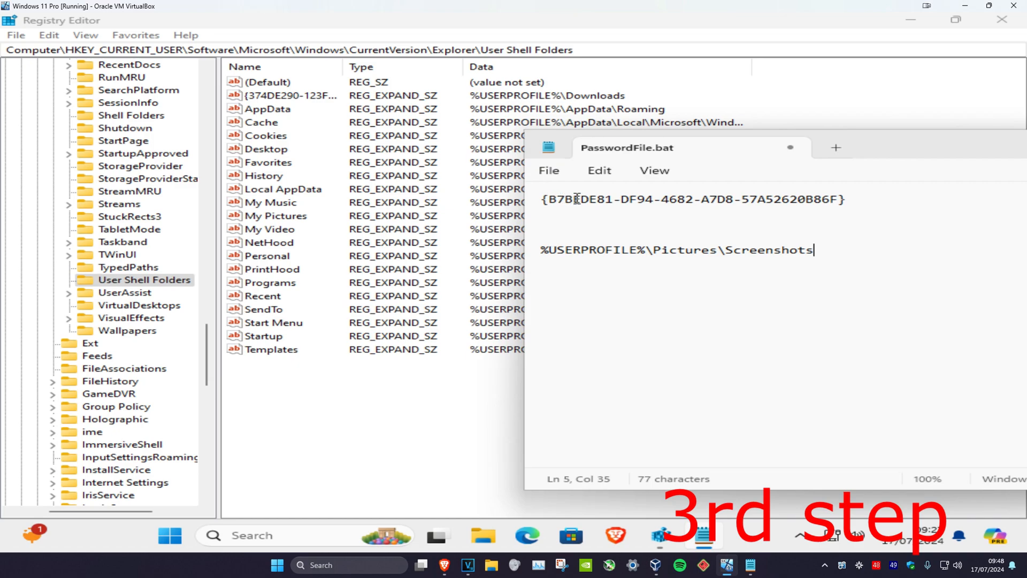
mouse_move(331, 138)
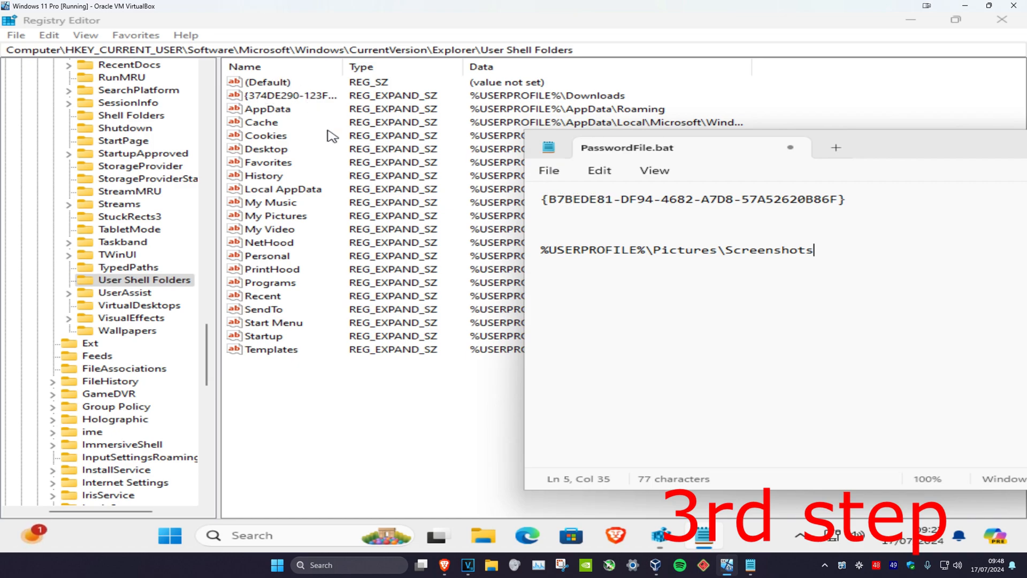
Step: Create a new string value in the User Shell Folders key
left_click(590, 200)
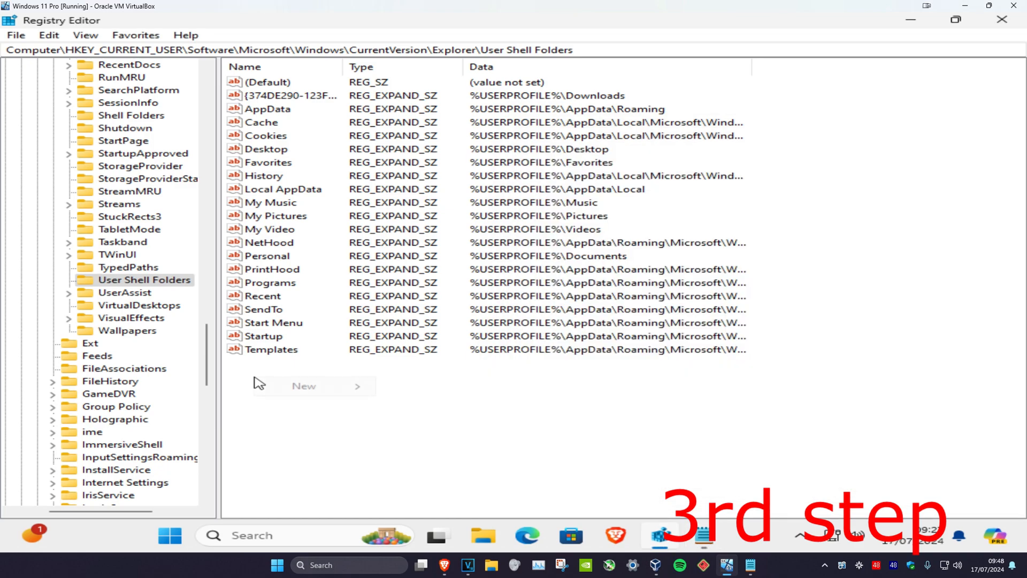
left_click(304, 386)
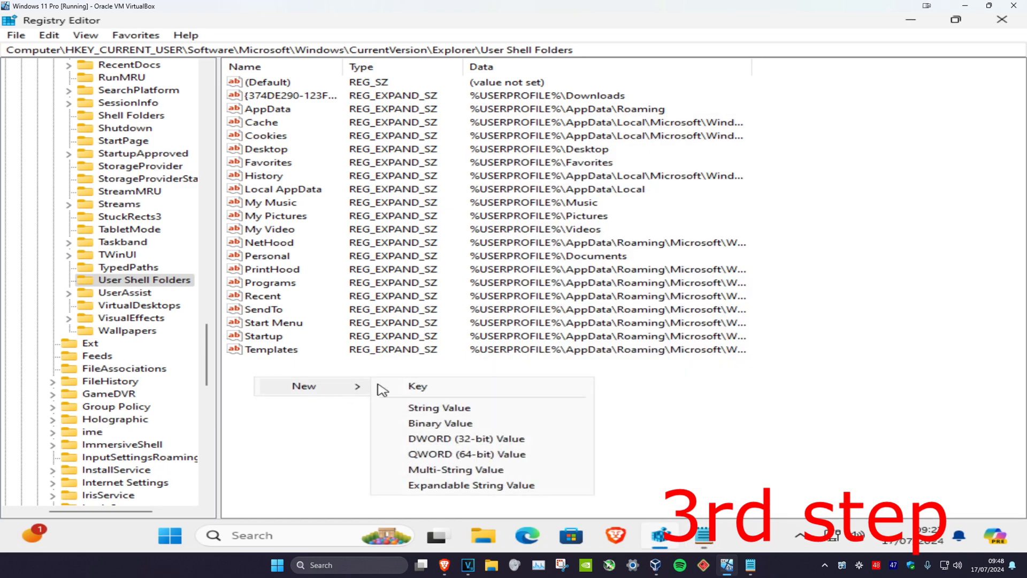
left_click(438, 407)
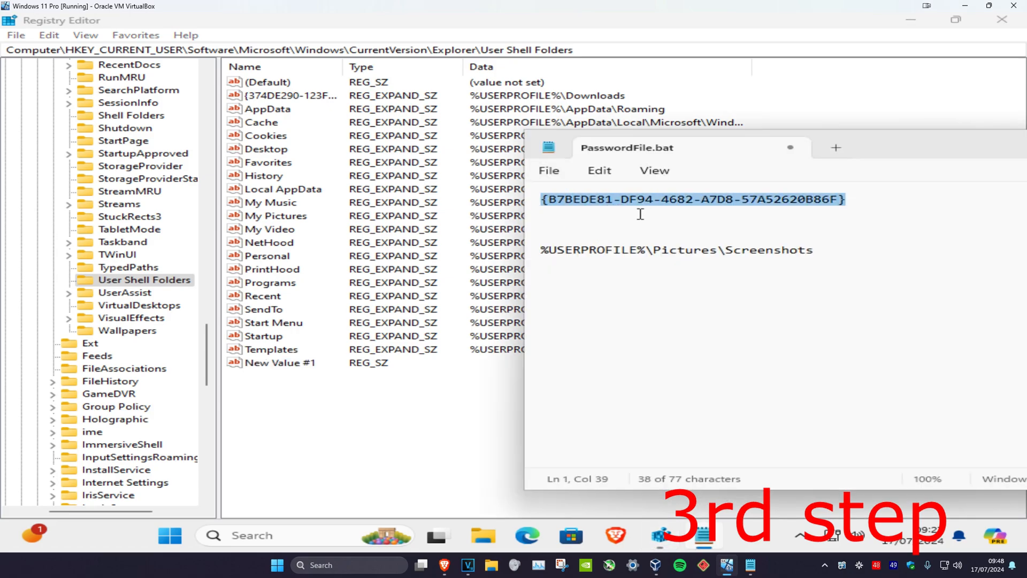
Step: Rename the value to {B7BEDE81-DF94-4682-A7D8-57A52620B86F} and set its data to %USERPROFILE%\Pictures\Screenshots
right_click(280, 362)
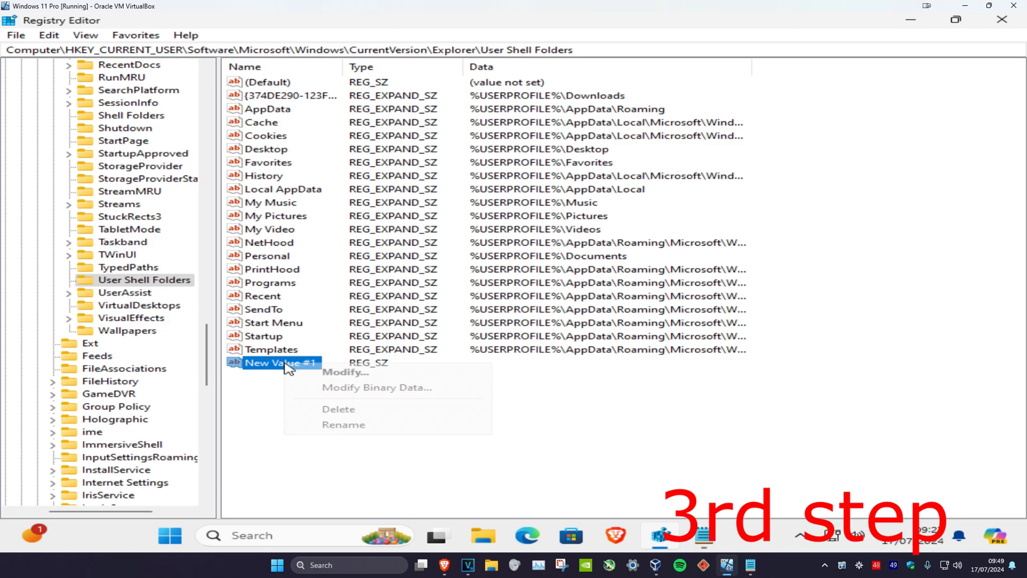
mouse_move(351, 433)
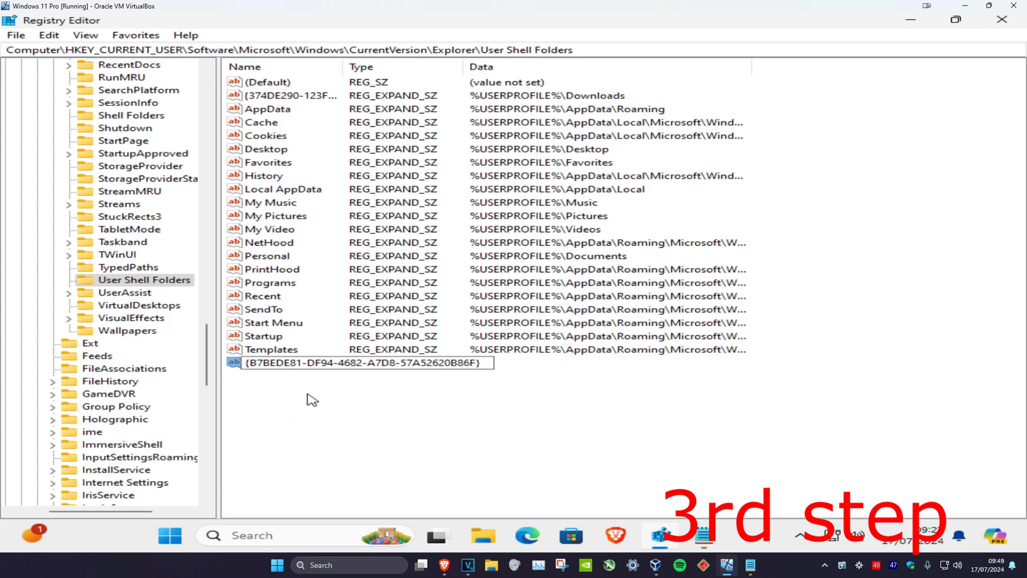
key("Enter")
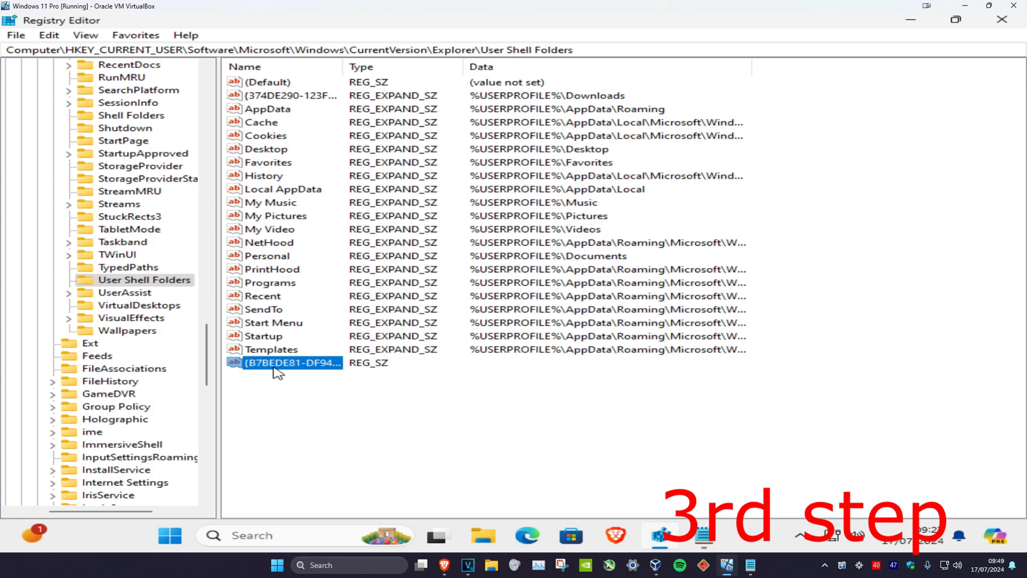
double_click(292, 363)
type("%USERPROFILE%\\Pictures\\Screenshots")
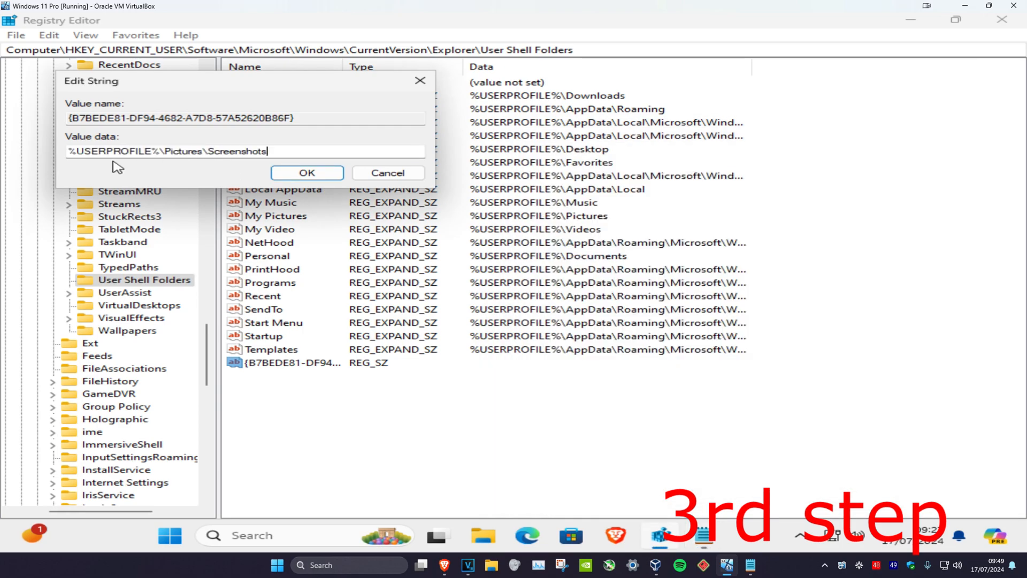
left_click(307, 172)
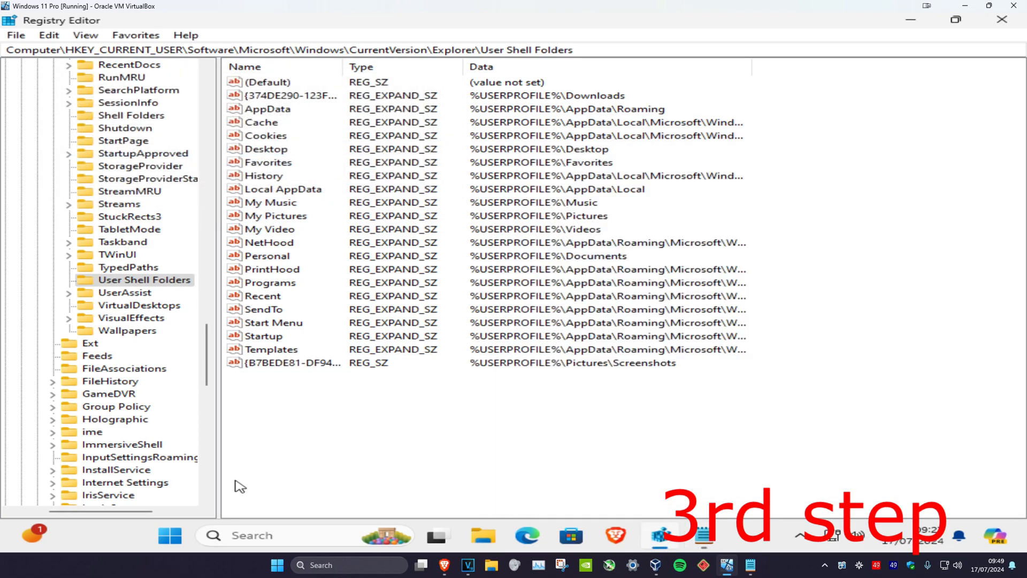